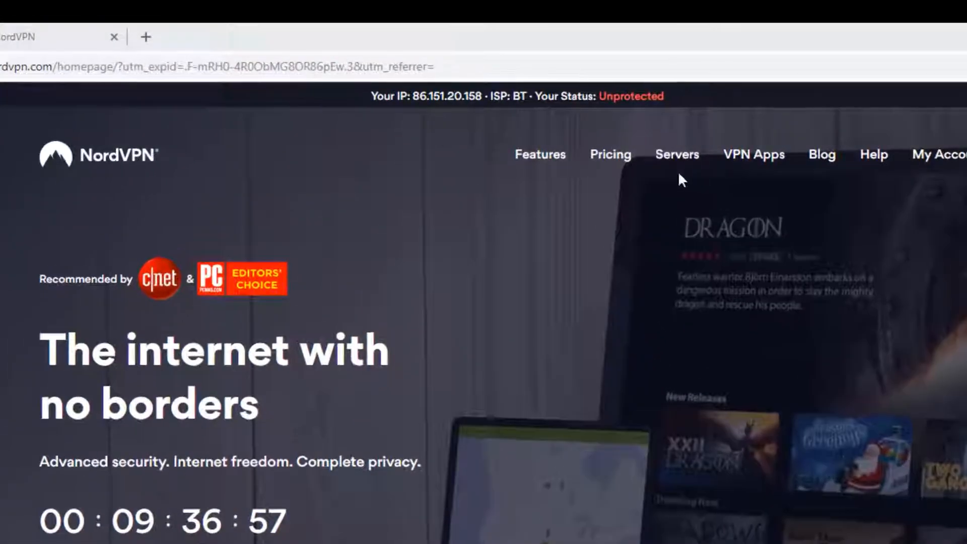
pyautogui.moveTo(630, 96)
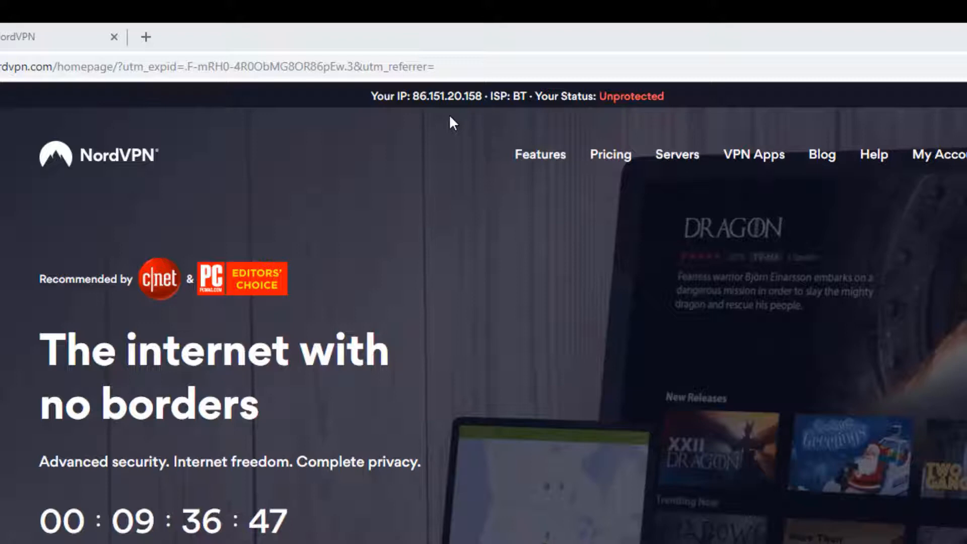
pyautogui.moveTo(466, 124)
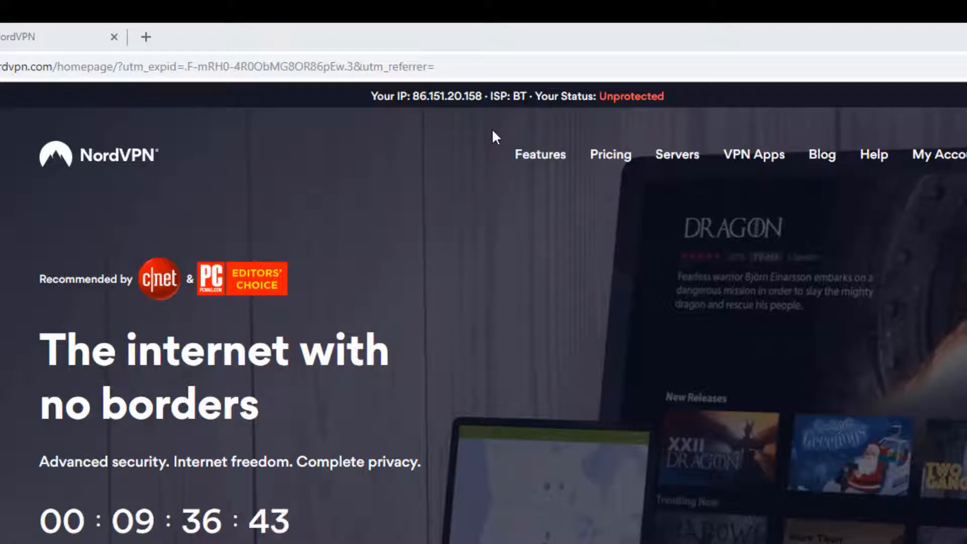
pyautogui.moveTo(630, 96)
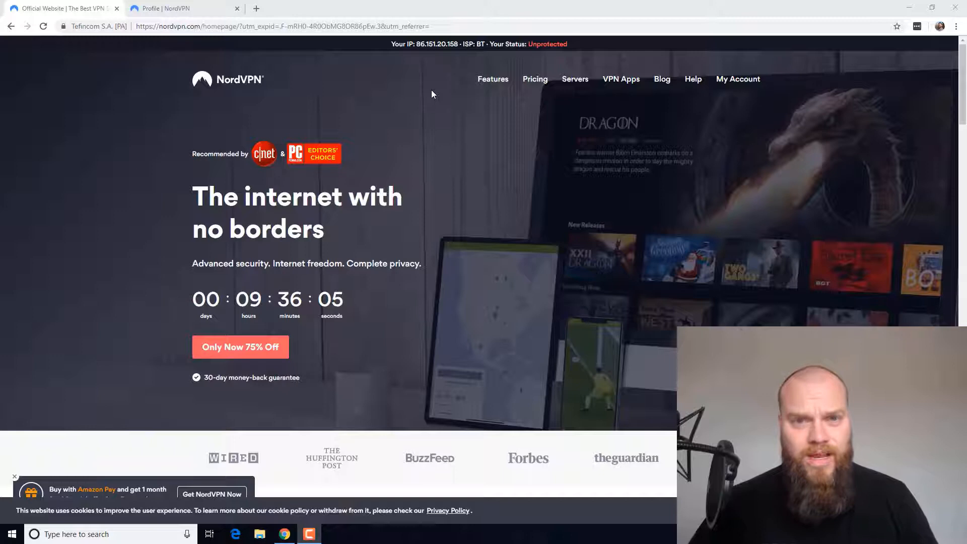
pyautogui.moveTo(546, 44)
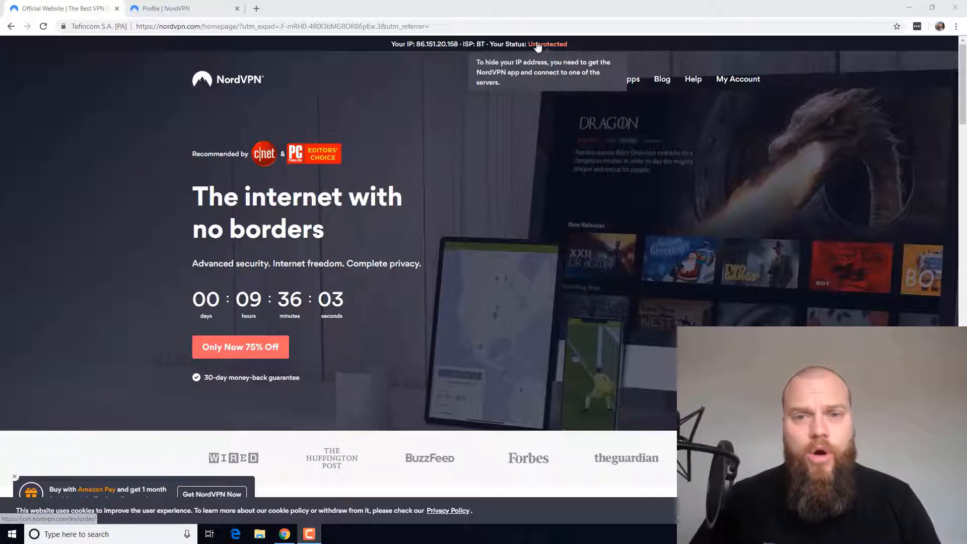
pyautogui.moveTo(432, 94)
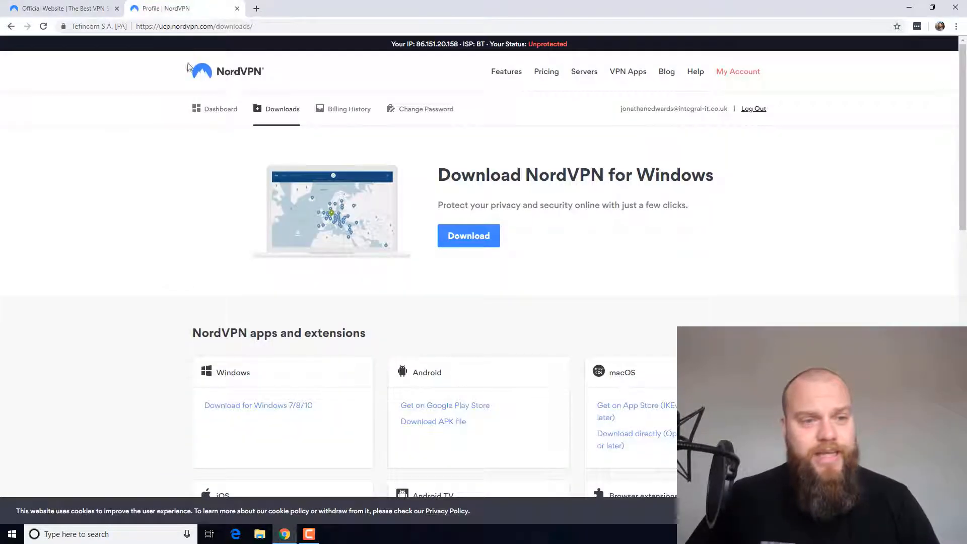
pyautogui.moveTo(175, 181)
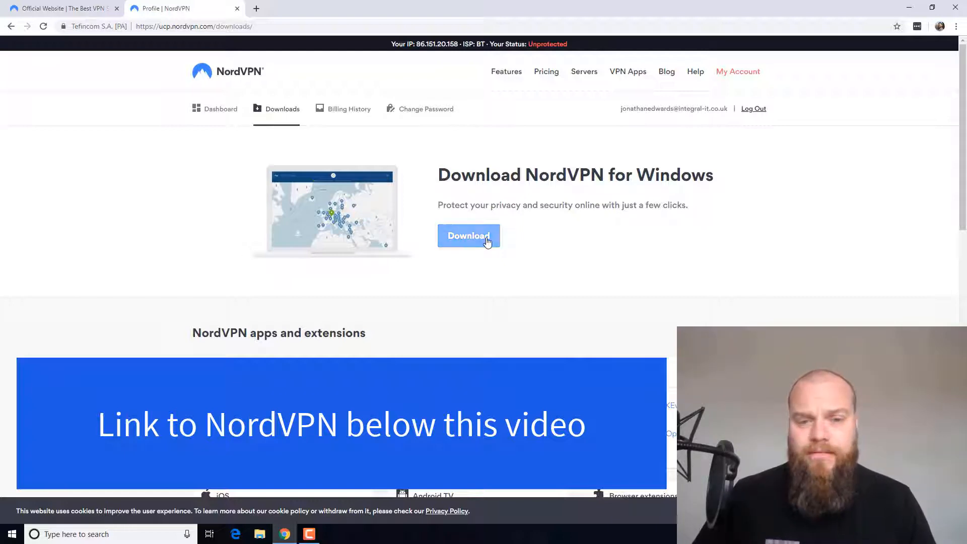
# - Start downloading the NordVPN app for Windows from the account Downloads page
pyautogui.click(468, 236)
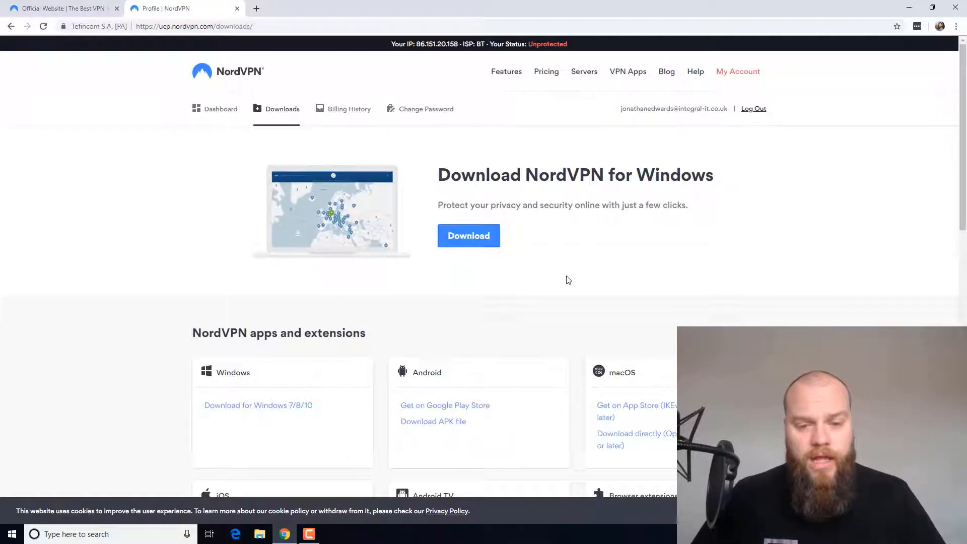
# - Install NordVPN to the default C:\Program Files (x86)\NordVPN folder
pyautogui.click(467, 235)
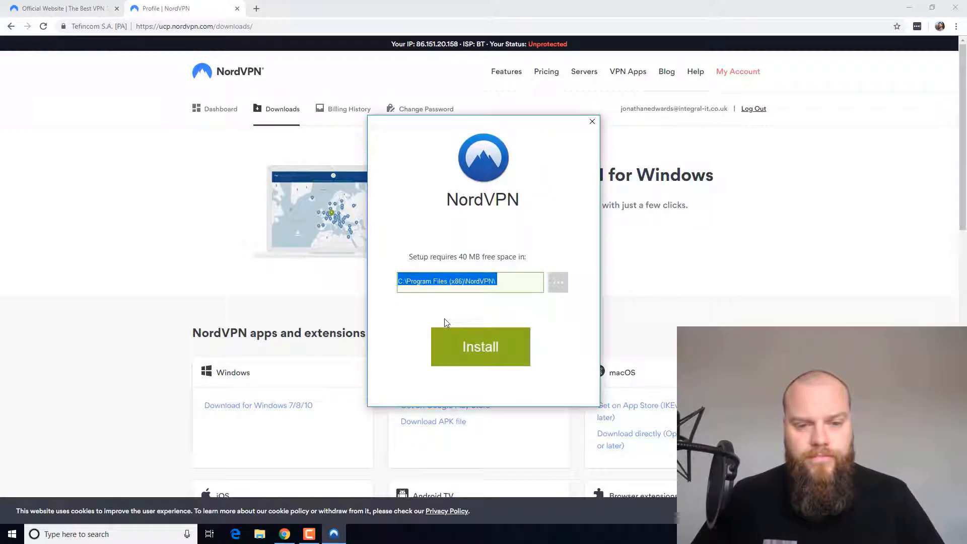
pyautogui.click(480, 347)
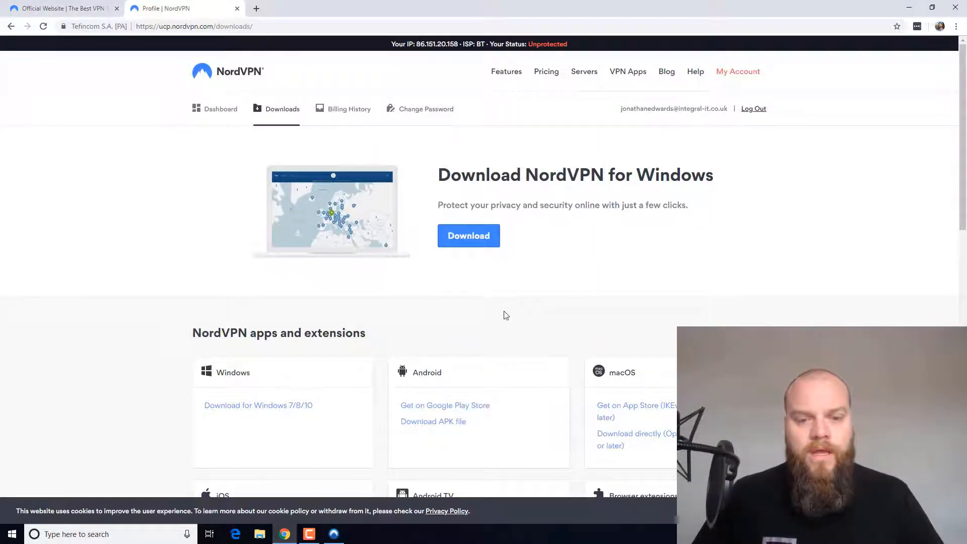
pyautogui.scroll(-3)
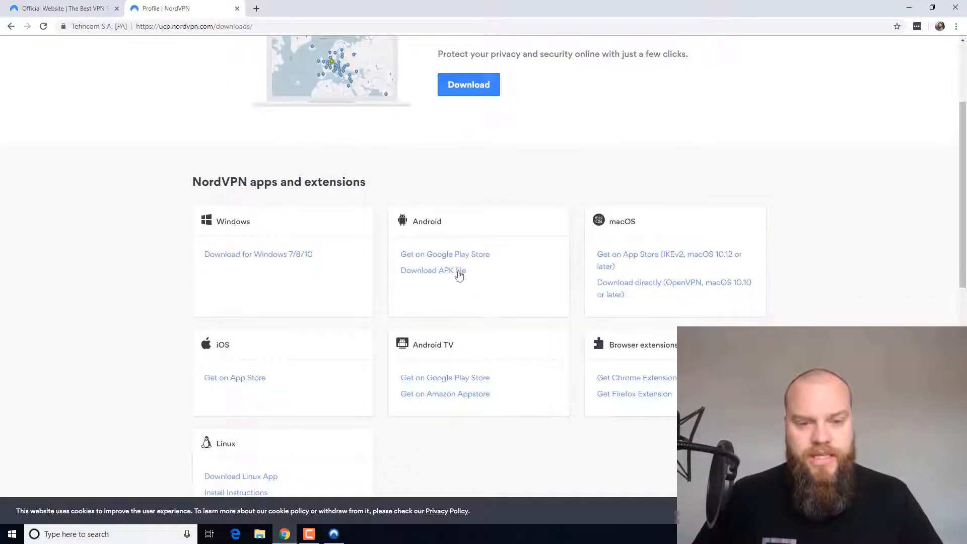
pyautogui.scroll(-3)
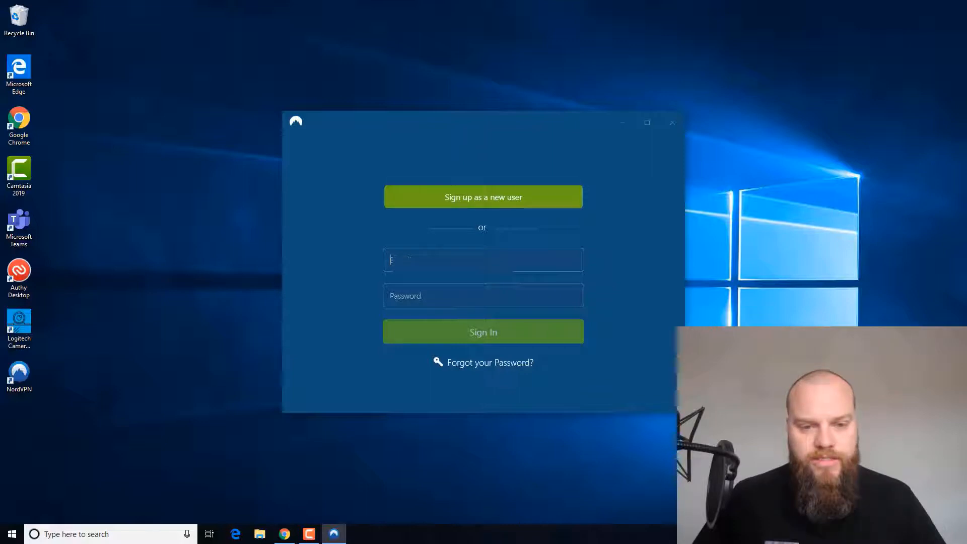
# - Sign in to NordVPN with the account email and password
pyautogui.write('j')
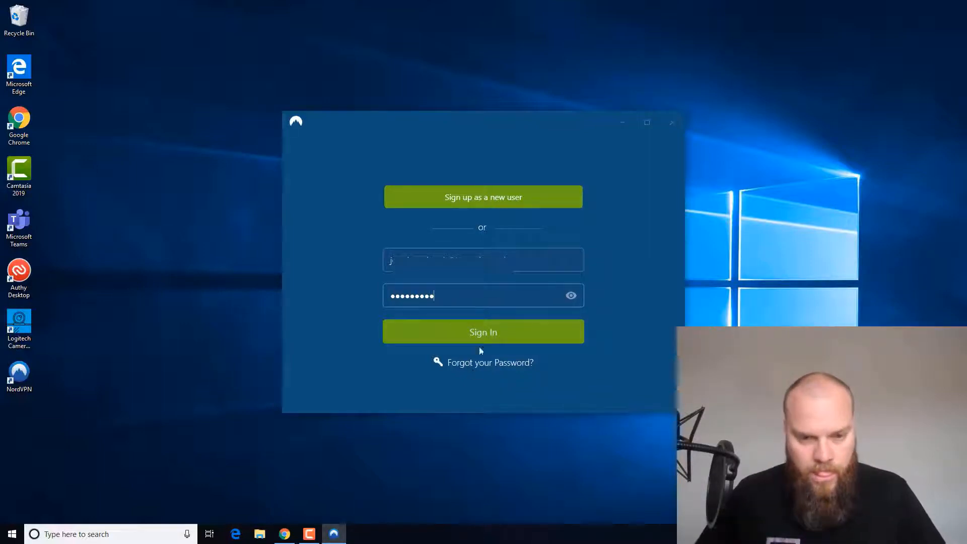
pyautogui.click(483, 332)
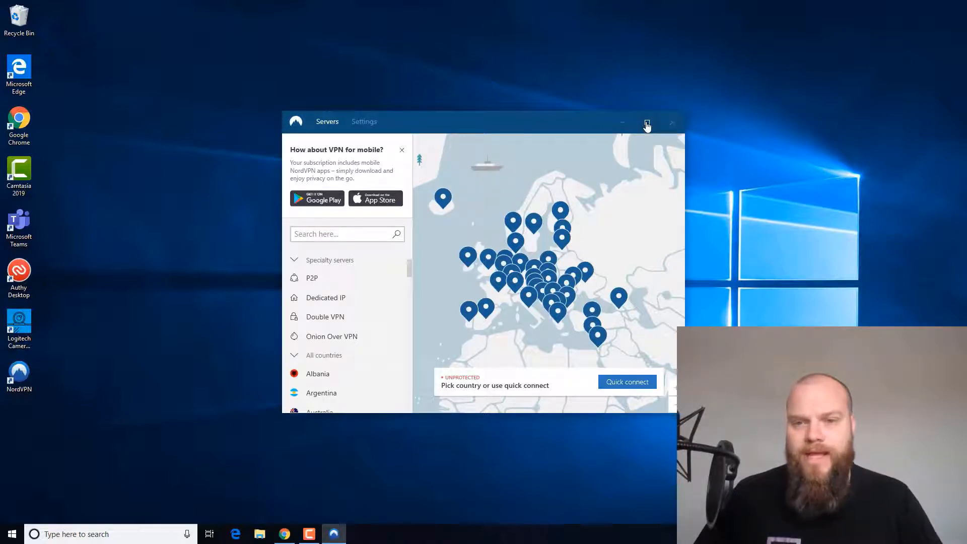
# - Maximize NordVPN, connect to the United Kingdom #1224 server, then hide the app window
pyautogui.click(646, 121)
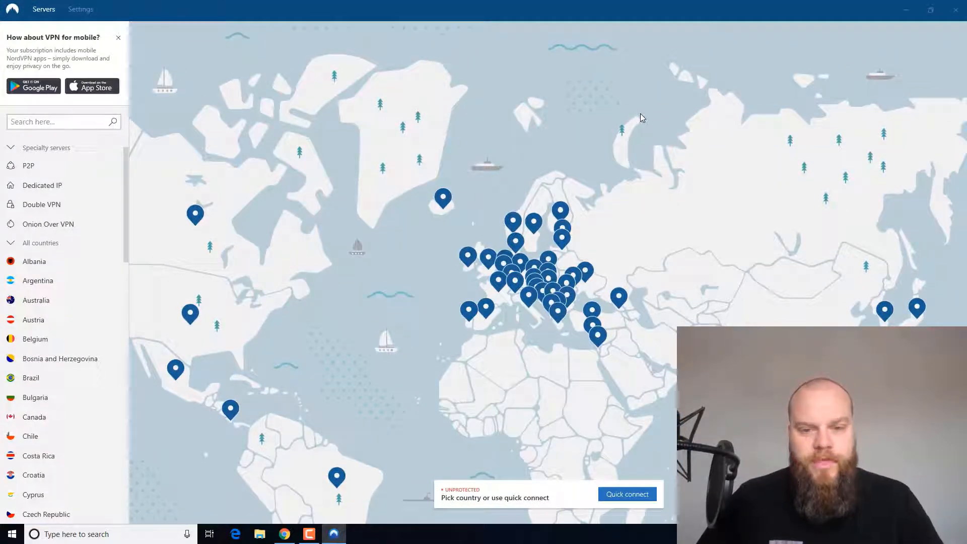
pyautogui.moveTo(206, 307)
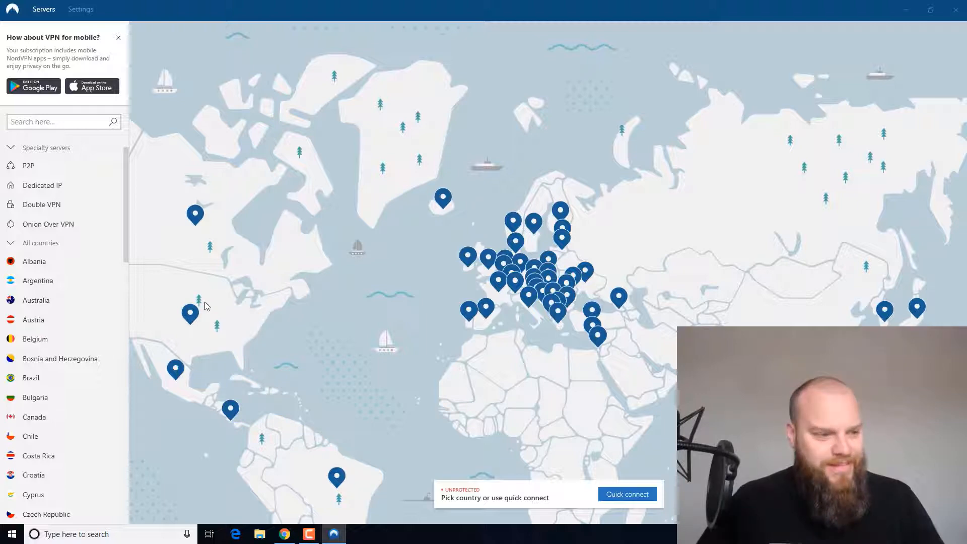
pyautogui.moveTo(348, 290)
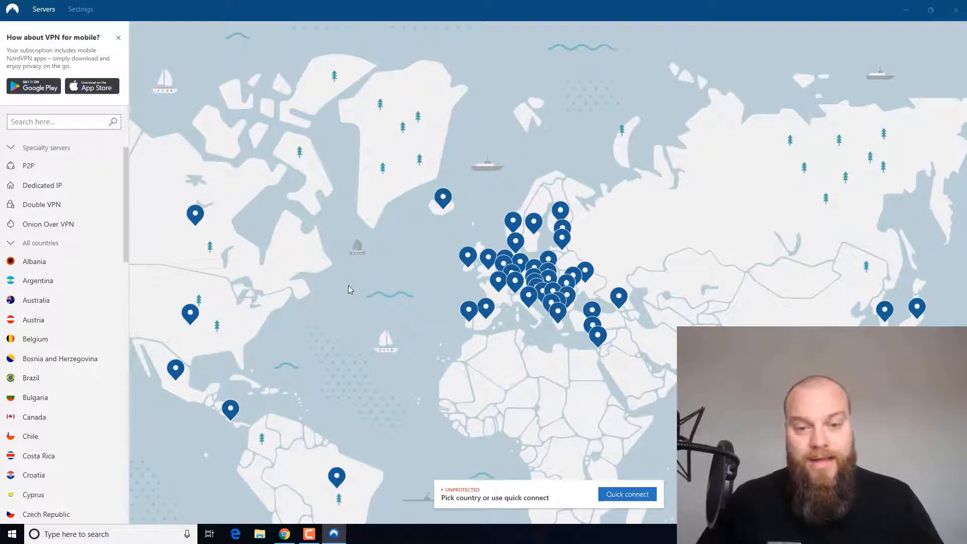
pyautogui.moveTo(503, 257)
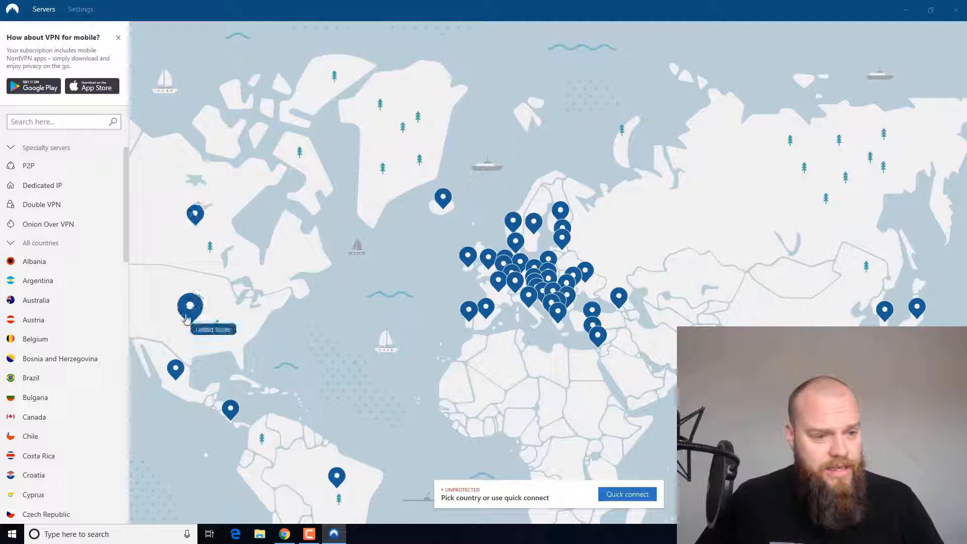
pyautogui.moveTo(190, 307)
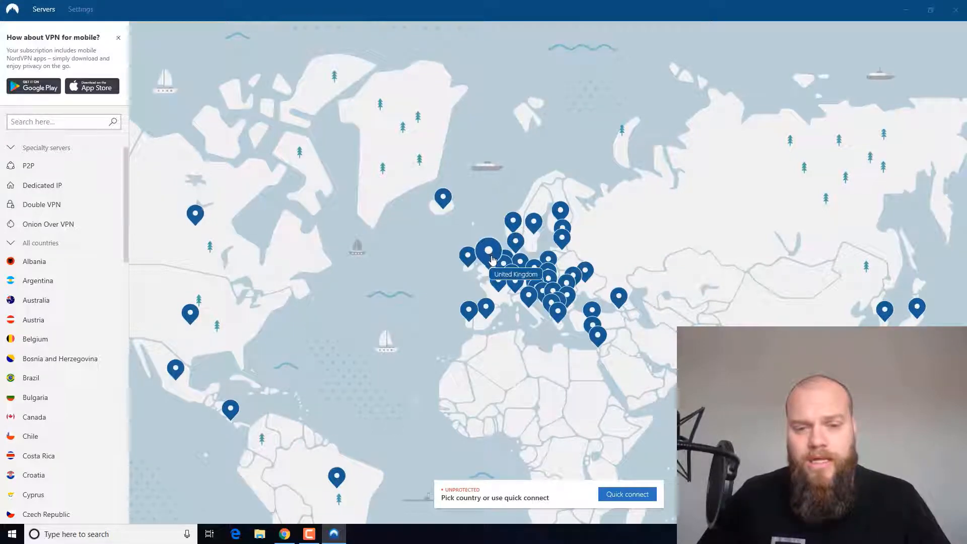
pyautogui.click(626, 494)
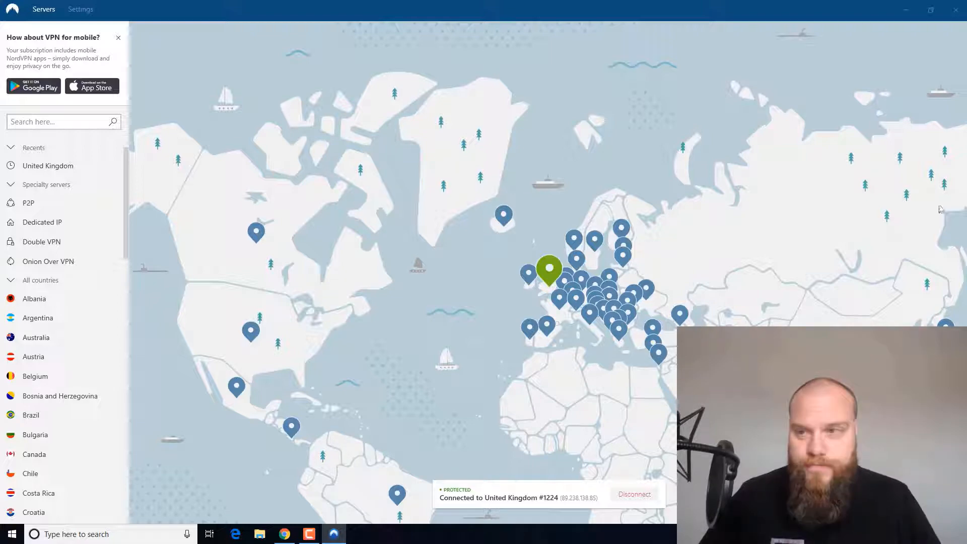
pyautogui.click(905, 9)
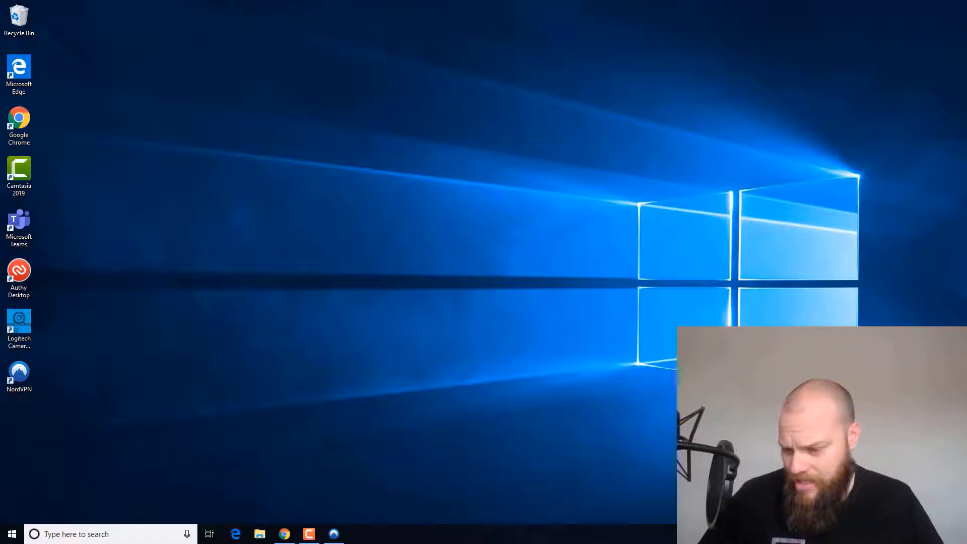
pyautogui.click(283, 534)
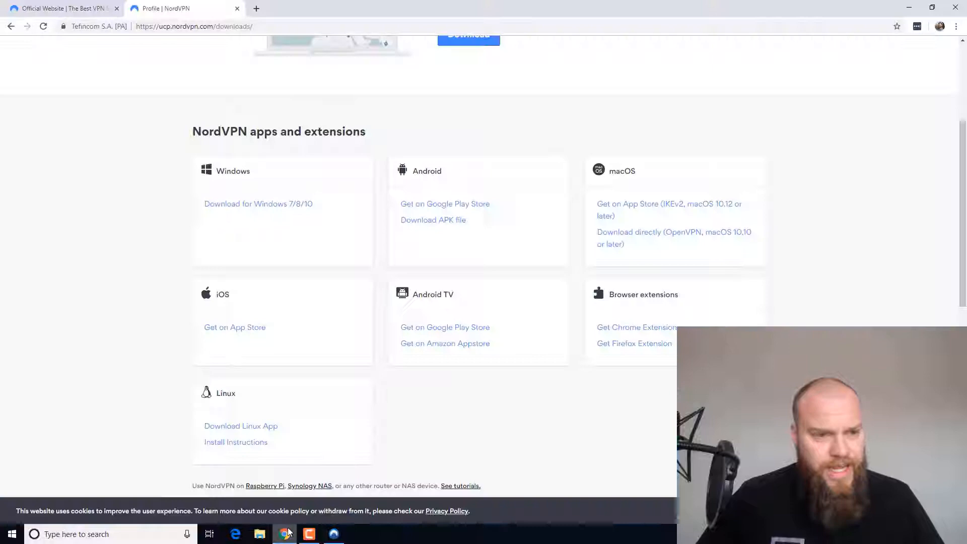
pyautogui.click(374, 8)
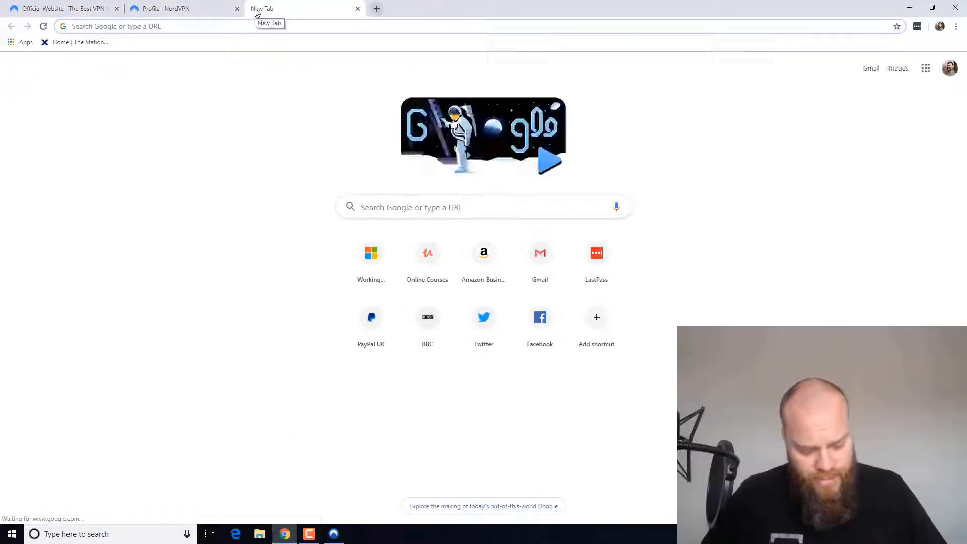
pyautogui.write('www.bbc.co.uk')
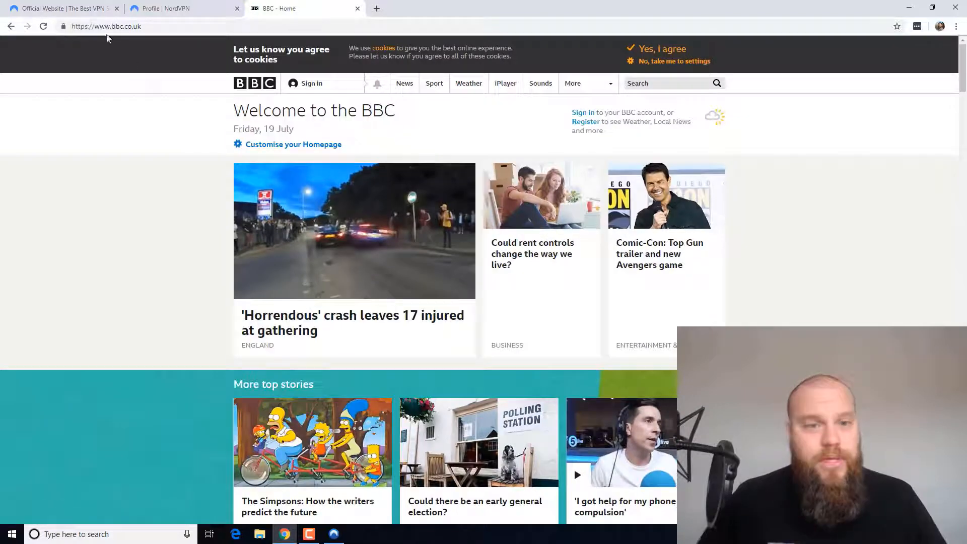
# - Glance at the NordVPN homepage tab, return to BBC, then bring NordVPN forward
pyautogui.click(179, 8)
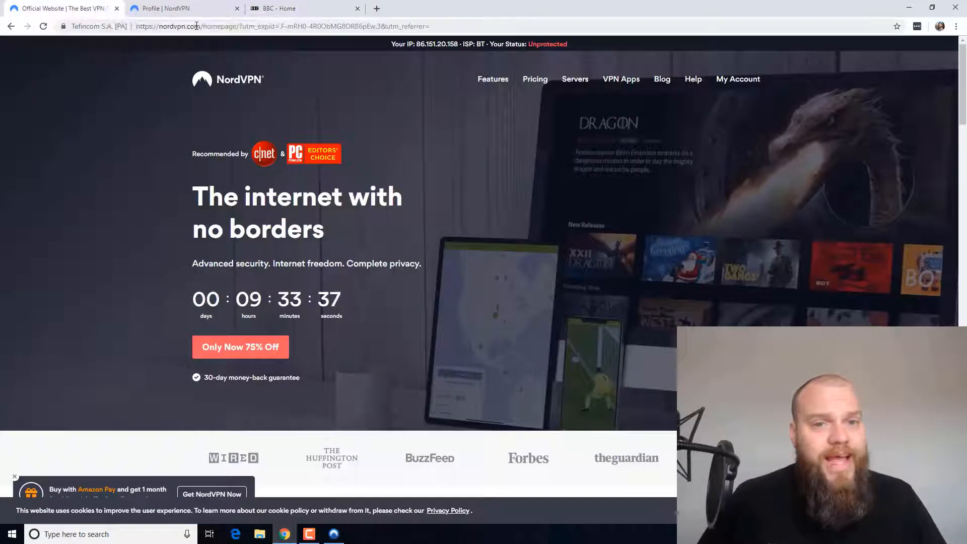
pyautogui.click(281, 26)
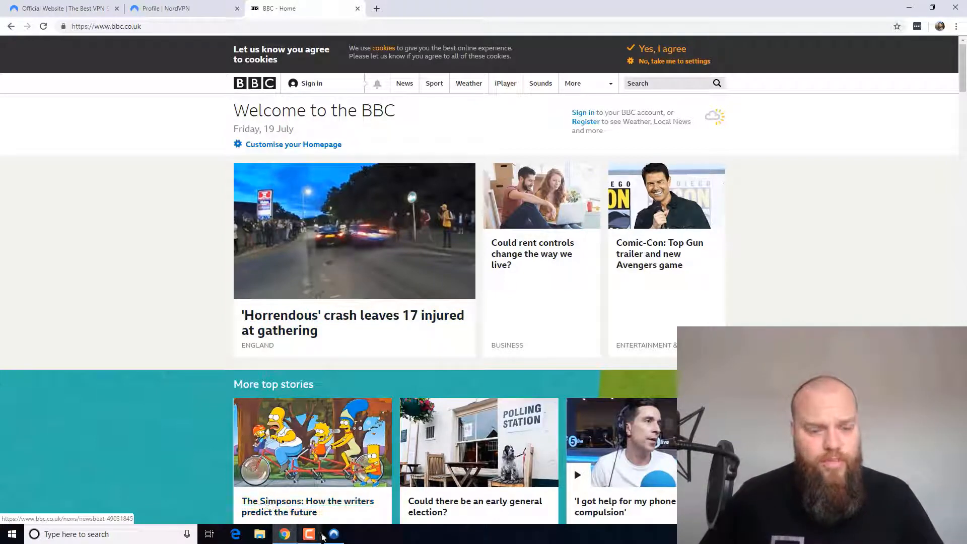
pyautogui.click(333, 534)
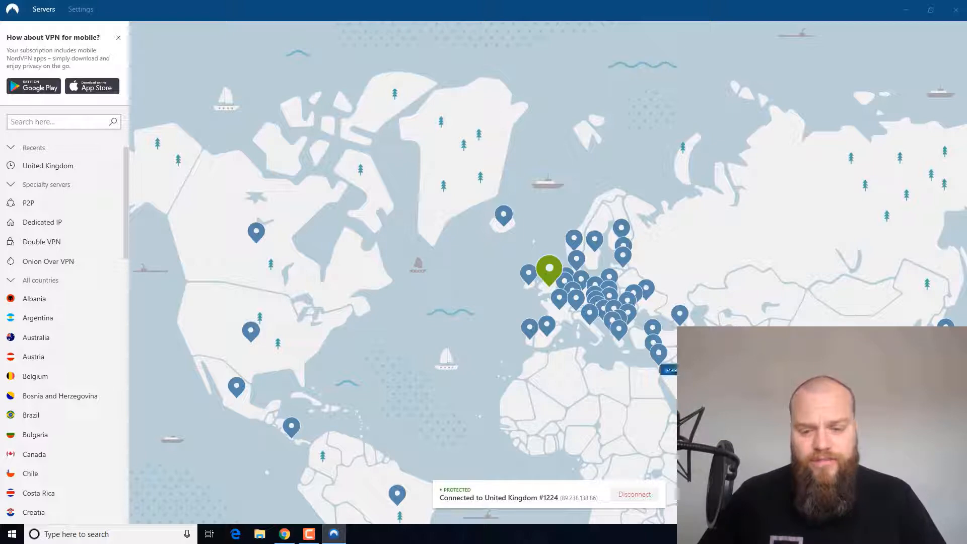